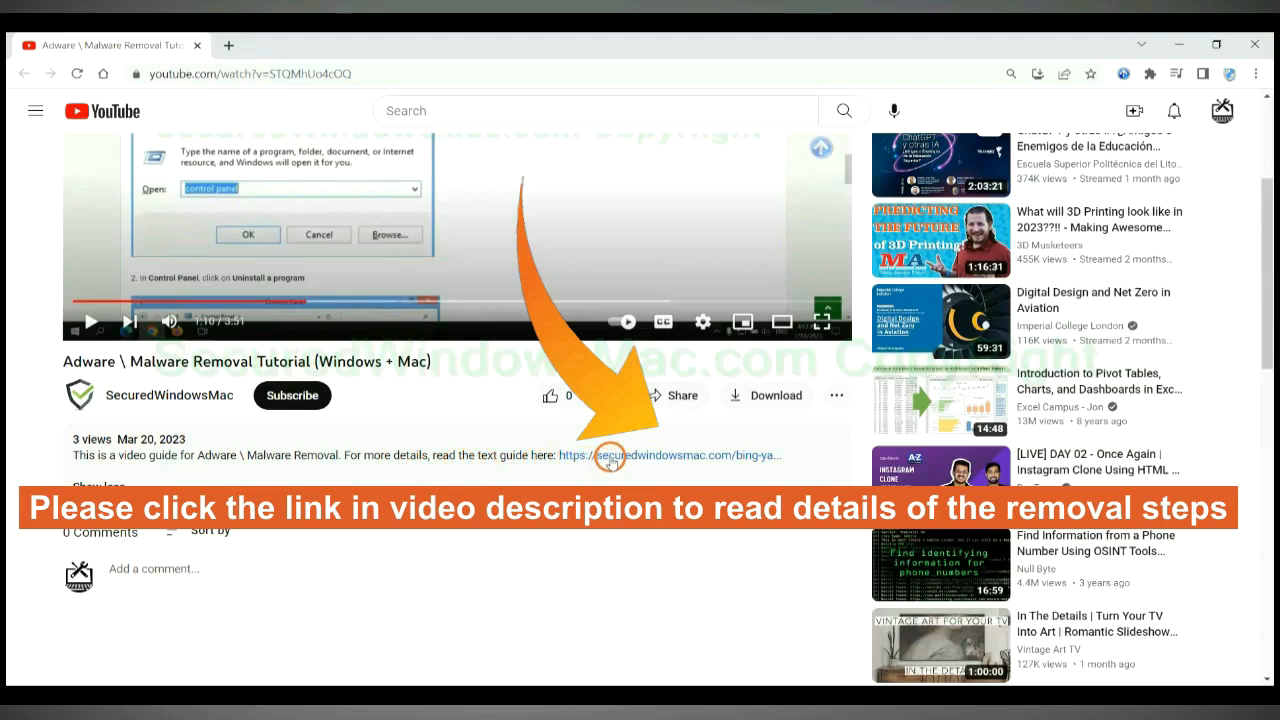
# Follow the securedwindowsmac.com guide link from the video description to the TYCX removal article
pyautogui.click(610, 456)
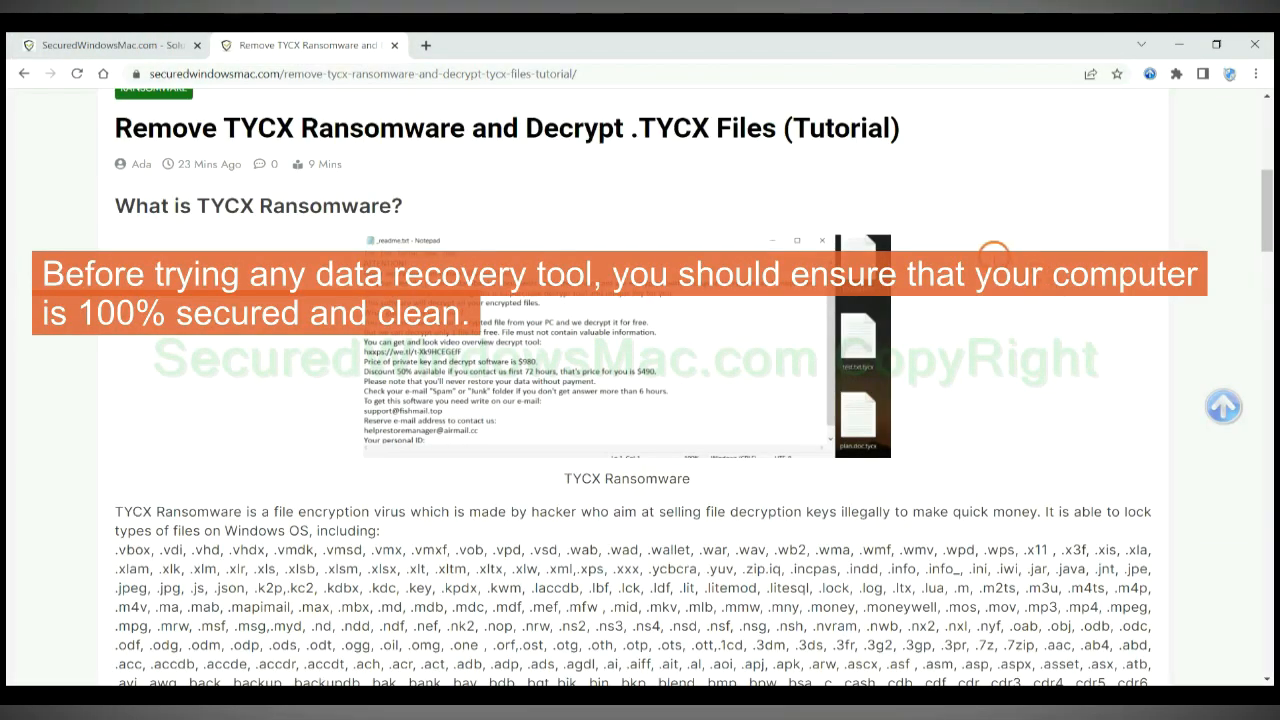
# Start the SpyHunter for Windows free-trial download from the article's Step 1
pyautogui.scroll(-3)
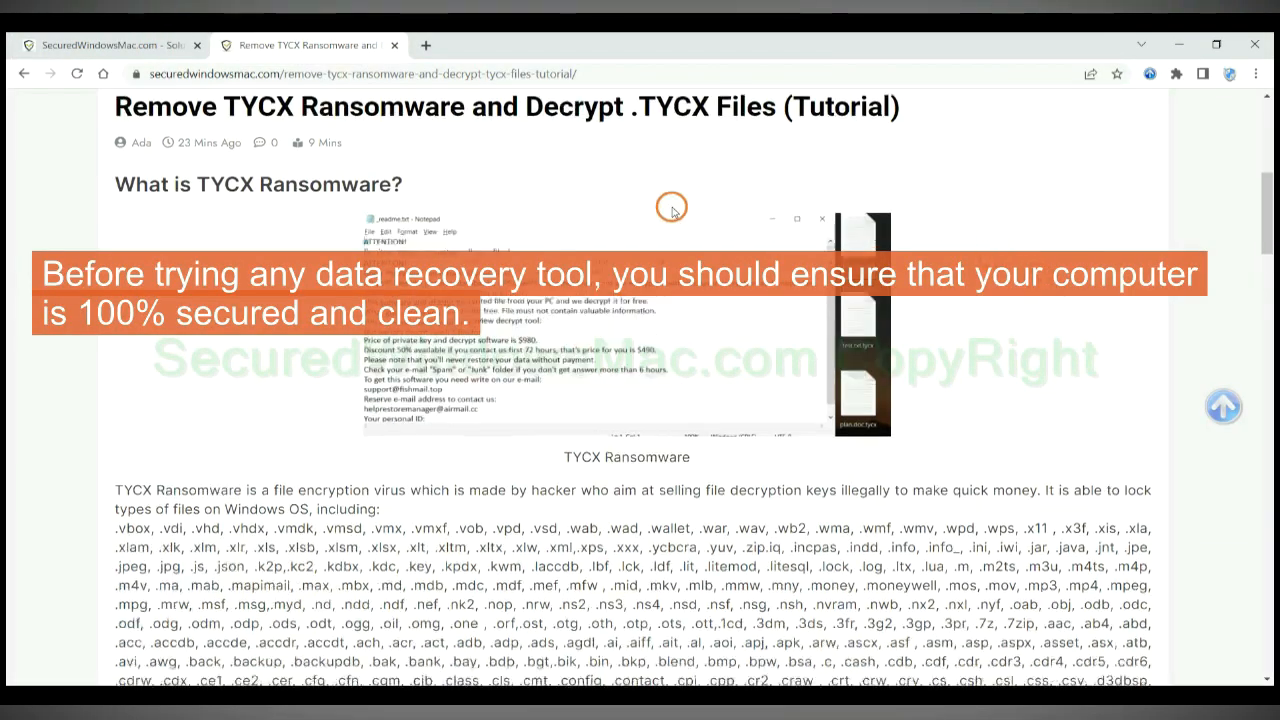
pyautogui.scroll(-3)
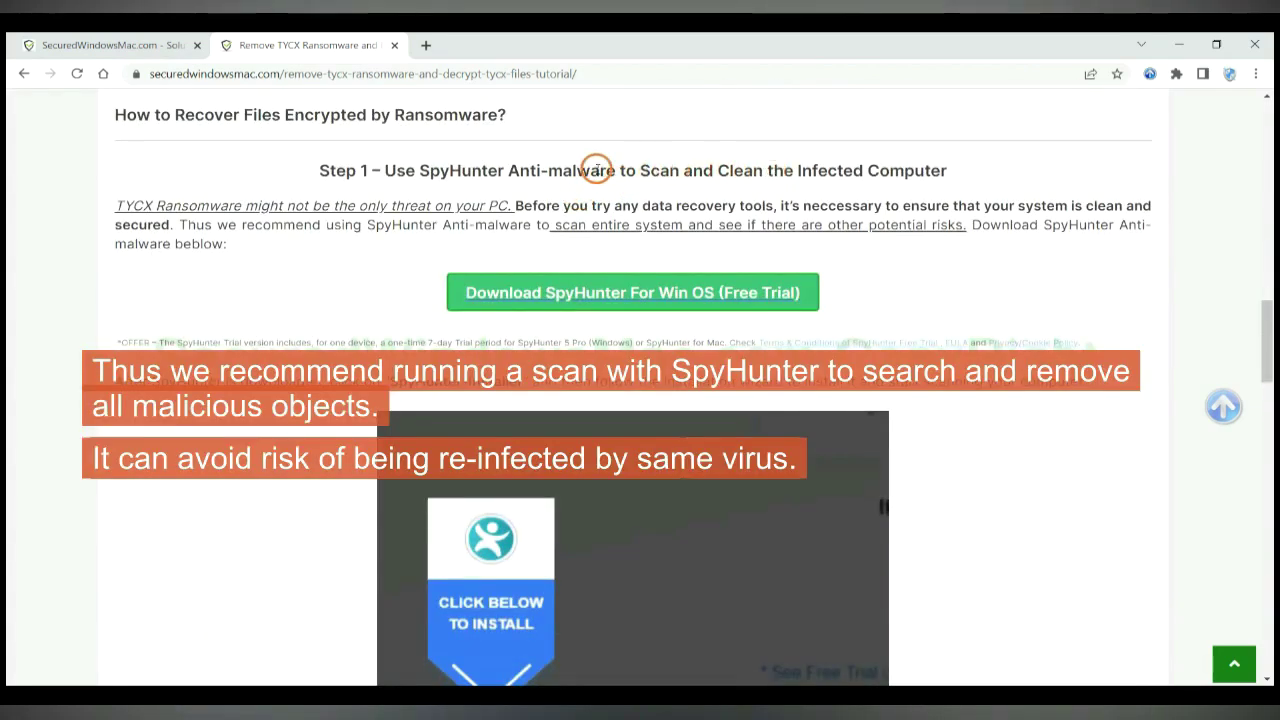
pyautogui.moveTo(636, 170)
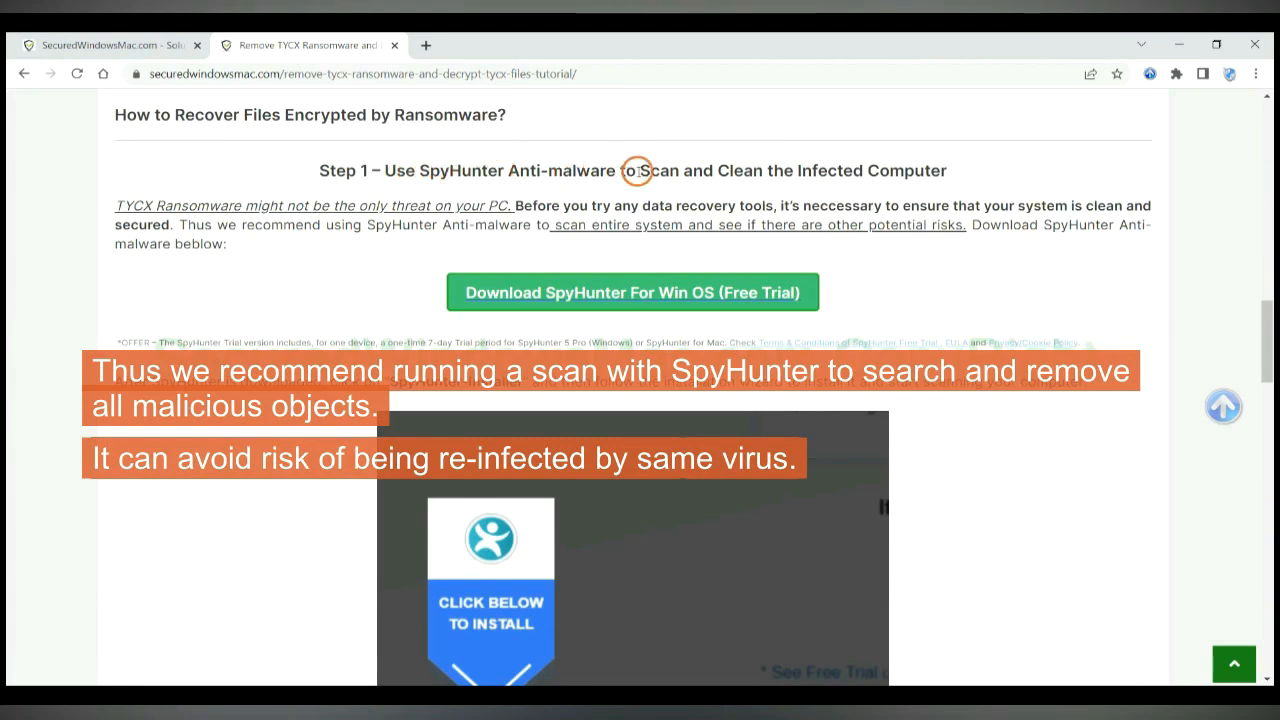
pyautogui.moveTo(996, 188)
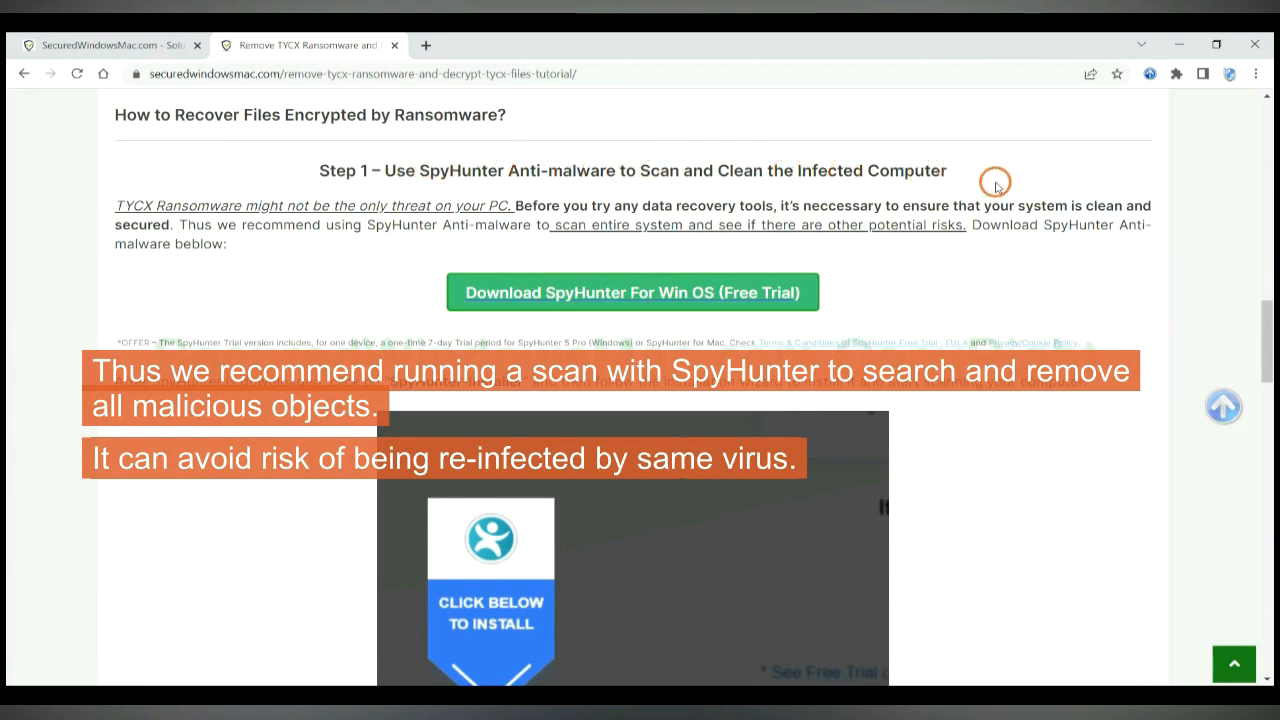
pyautogui.moveTo(808, 206)
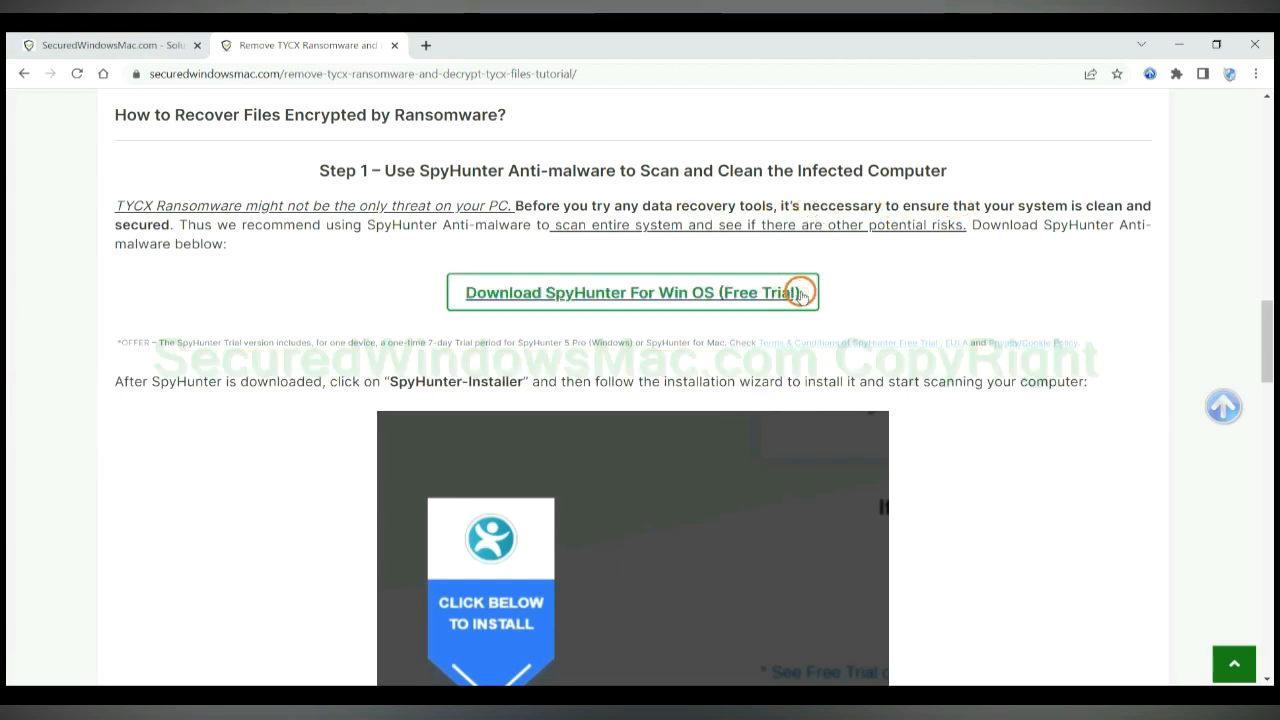
pyautogui.click(634, 292)
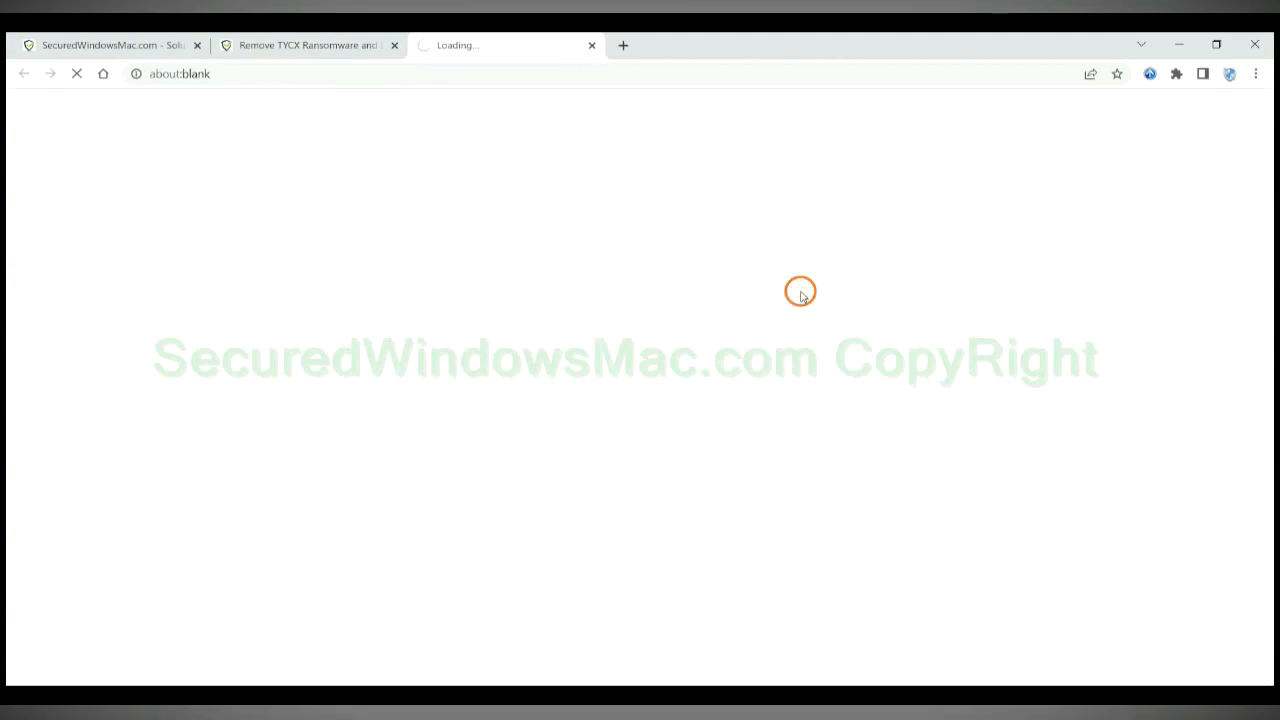
# Run the downloaded SpyHunter installer and continue past the EnigmaSoft welcome screen
pyautogui.click(800, 292)
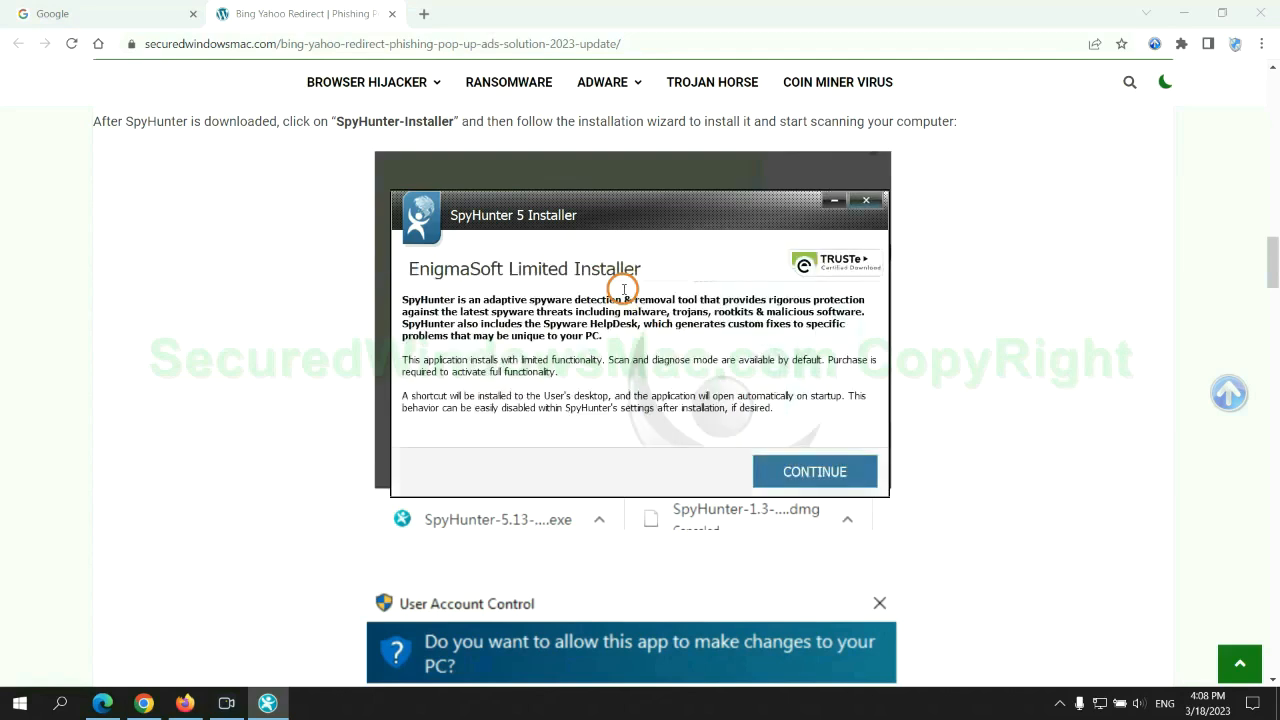
pyautogui.moveTo(840, 470)
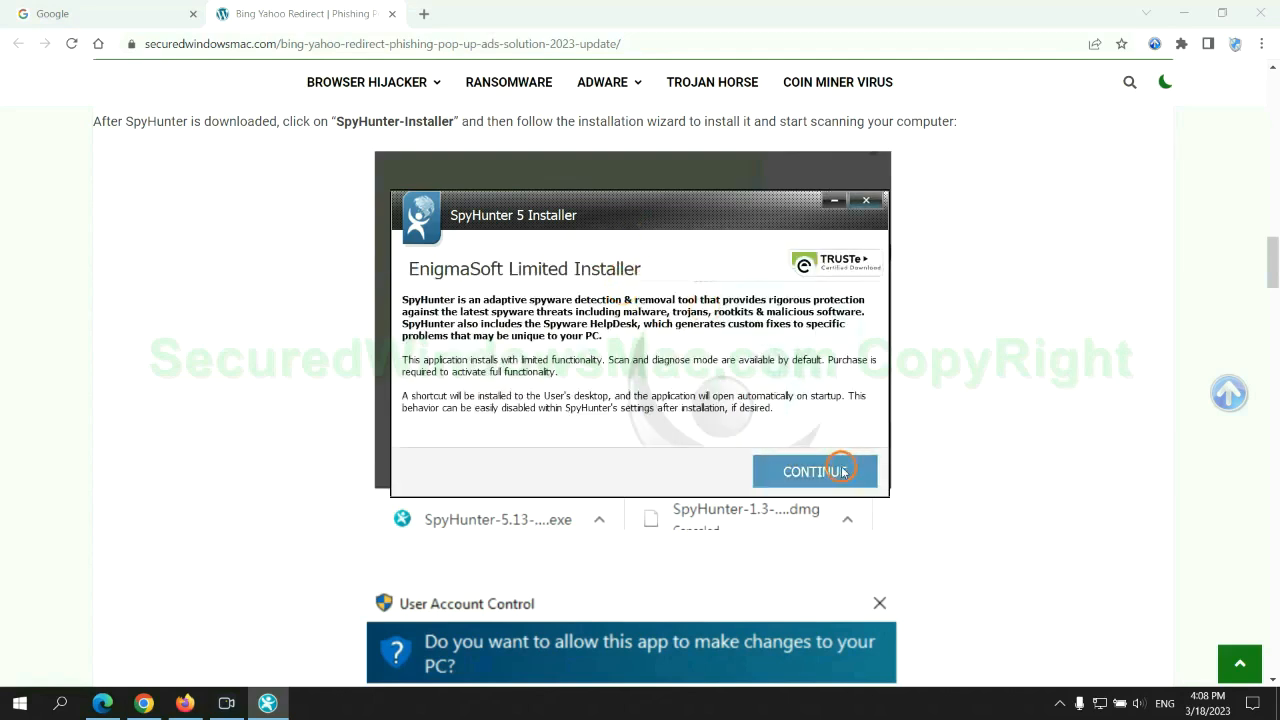
pyautogui.click(816, 472)
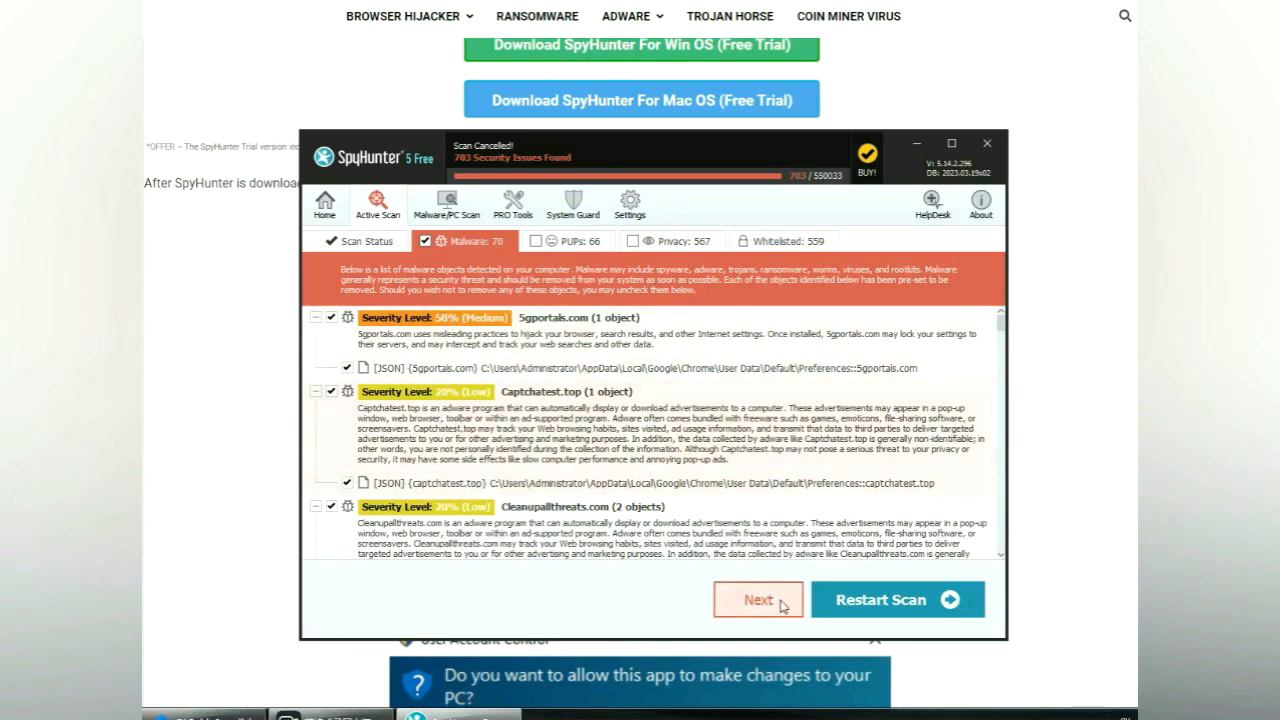
# Proceed from the scan results and choose the 7-day free trial registration
pyautogui.click(756, 600)
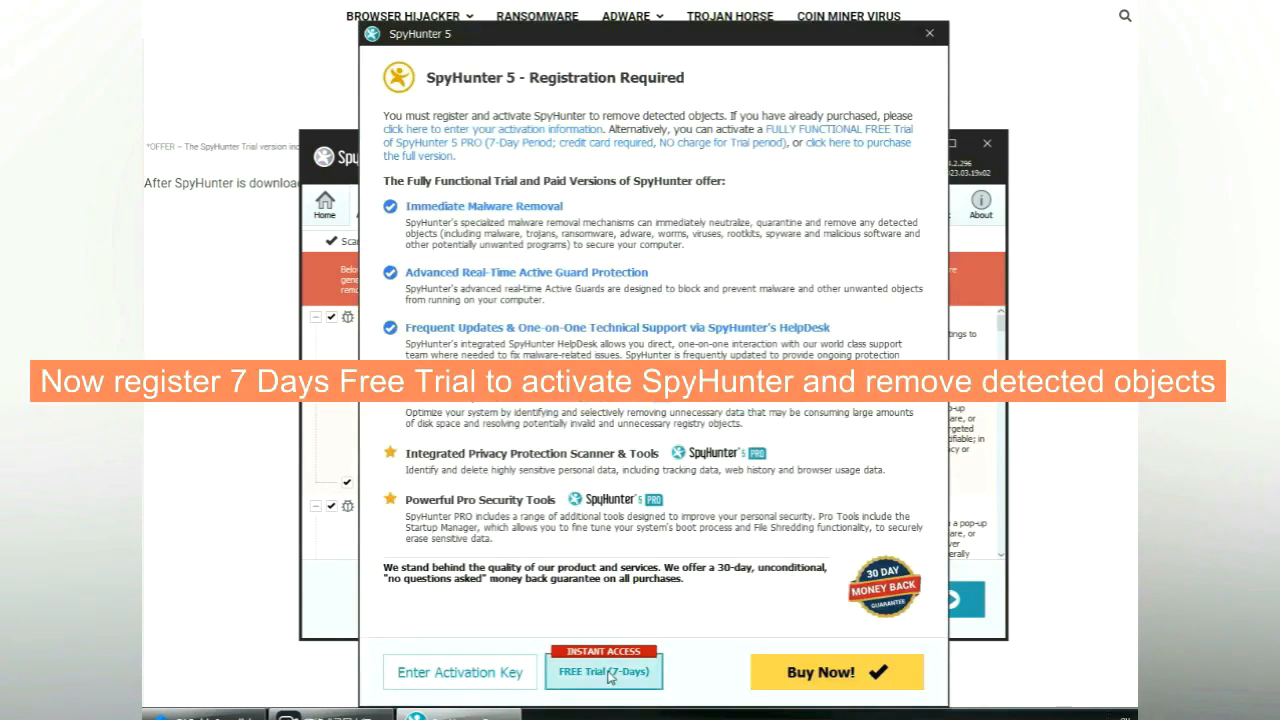
pyautogui.click(604, 672)
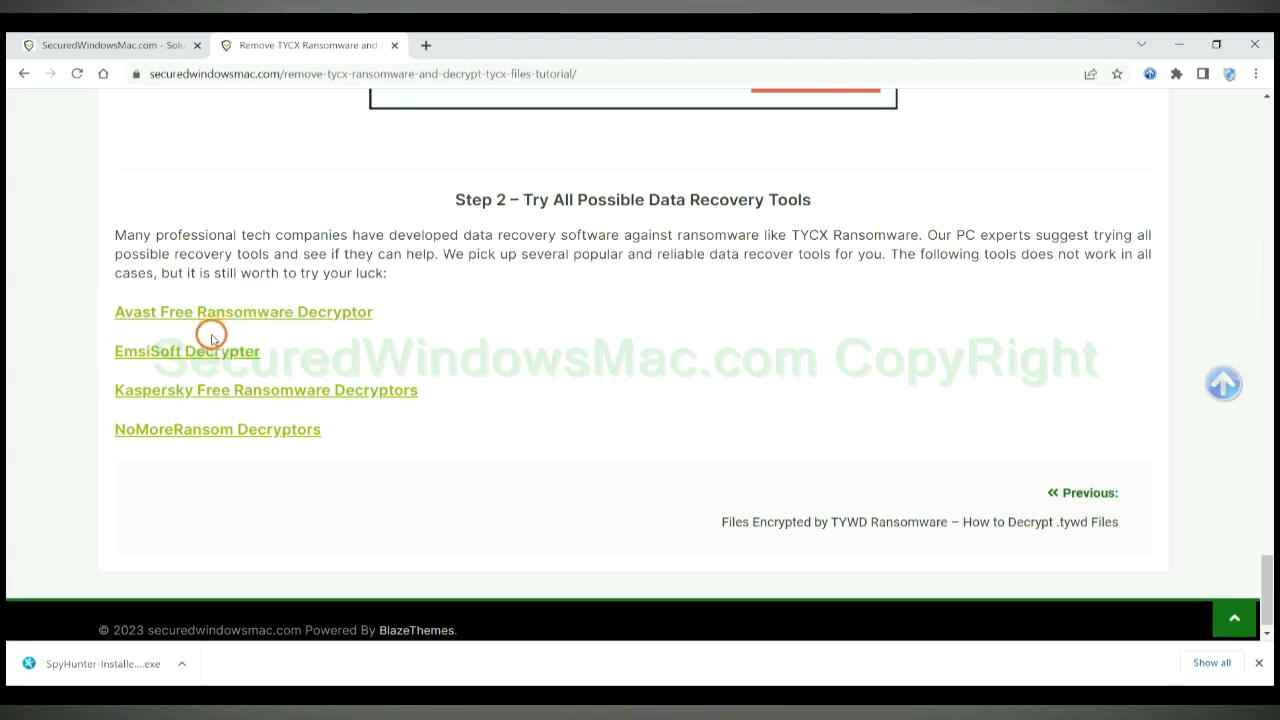
pyautogui.moveTo(444, 308)
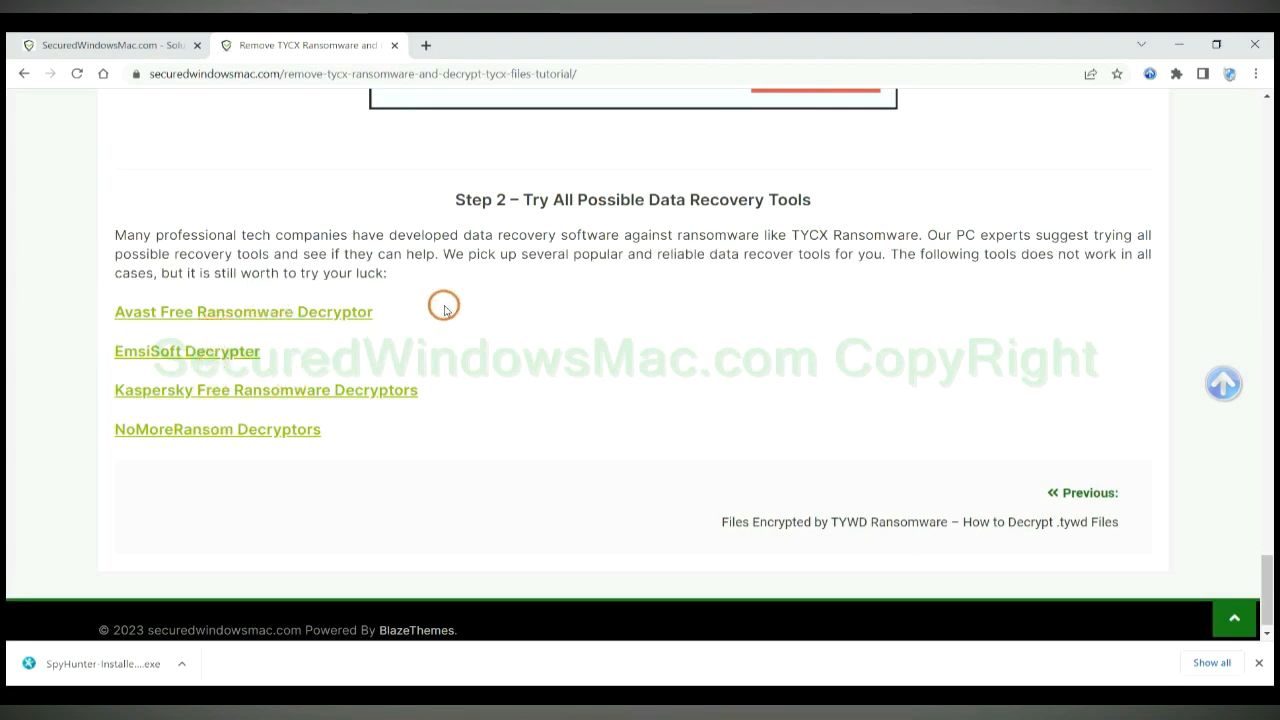
pyautogui.moveTo(344, 312)
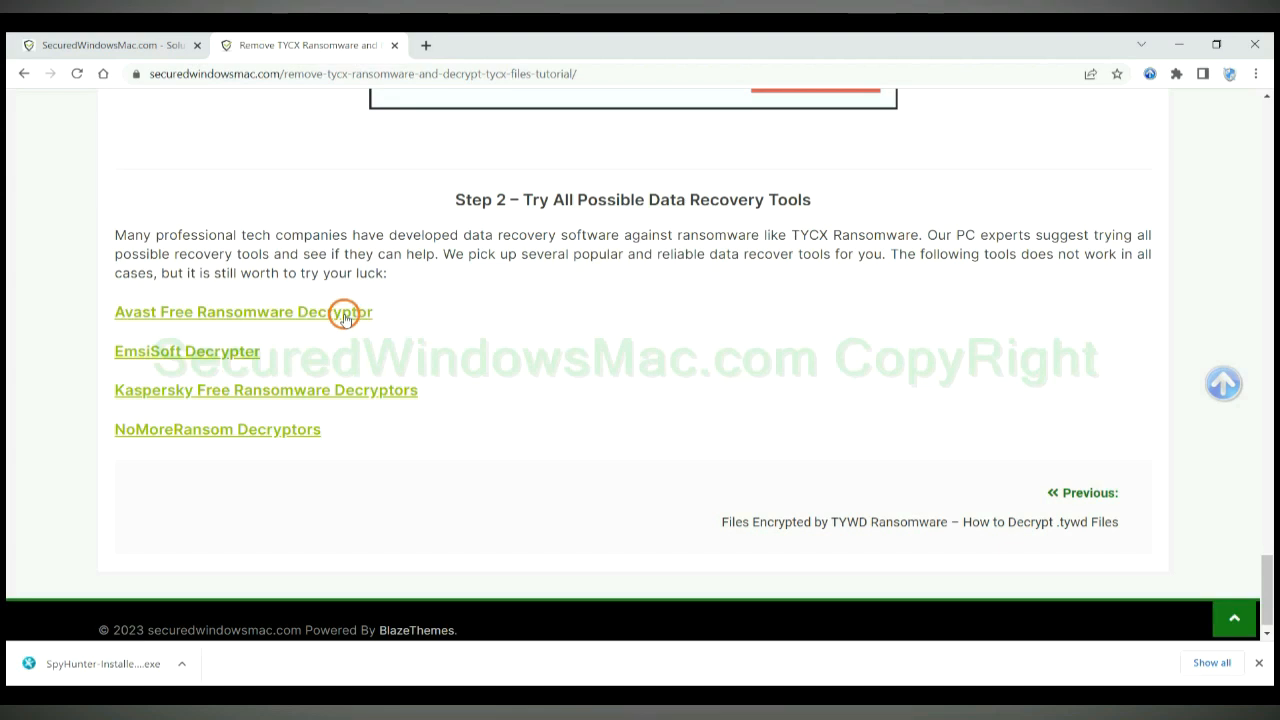
# Follow the Avast Free Ransomware Decryptor link from the article's Step 2
pyautogui.click(344, 312)
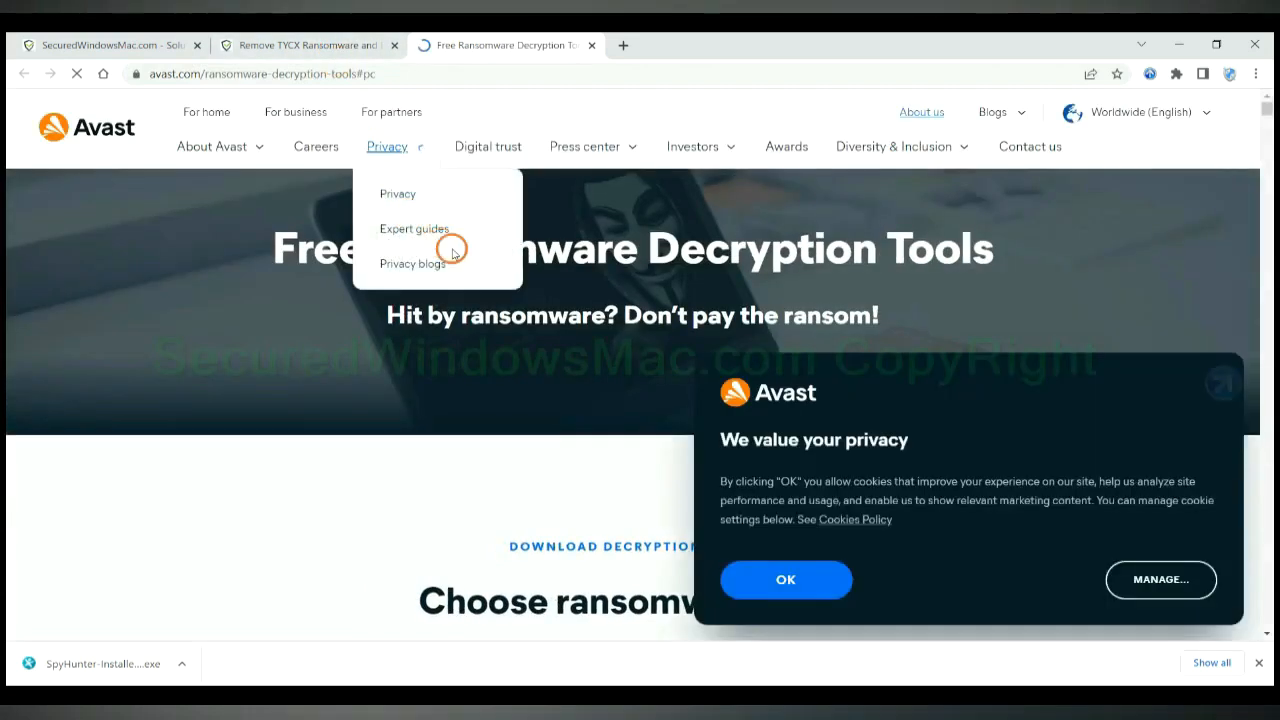
pyautogui.moveTo(1054, 398)
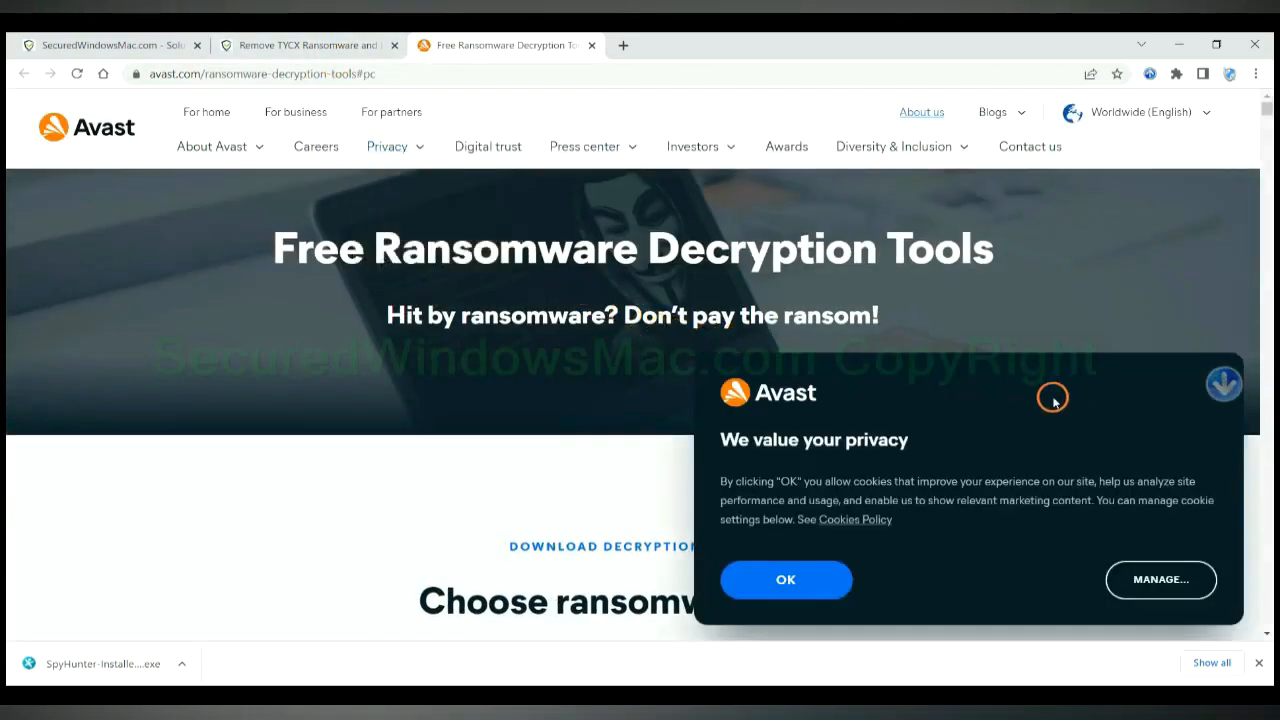
# Accept Avast's privacy notice and browse the free decryption tools list
pyautogui.click(784, 580)
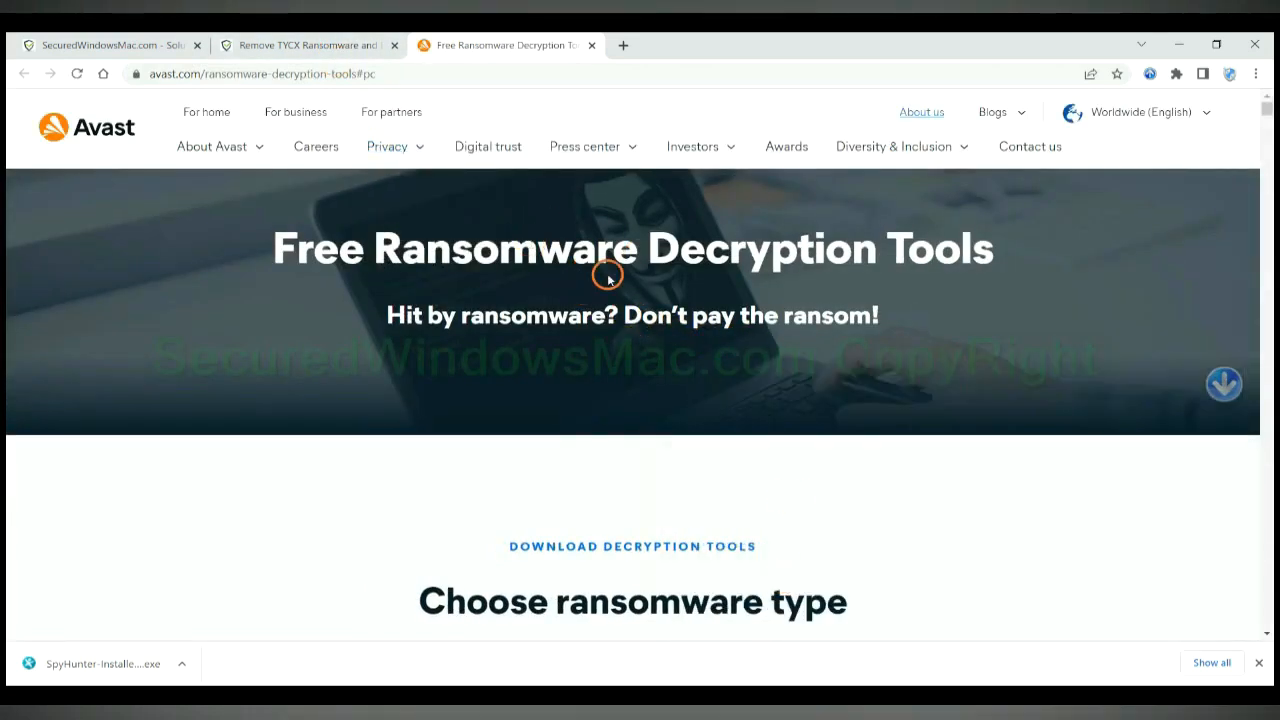
pyautogui.scroll(-3)
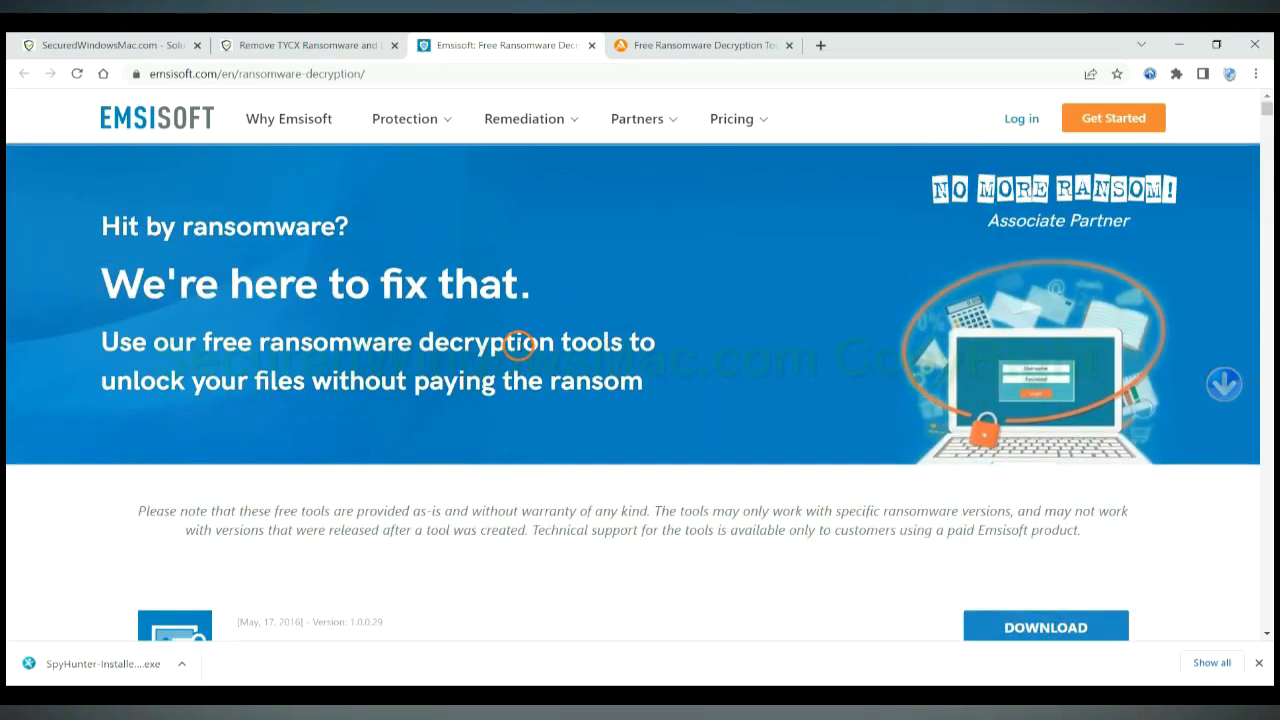
# Browse Emsisoft's decryptor list (777, Al-Namrood, Amnesia) and move on to the Kaspersky page
pyautogui.scroll(-3)
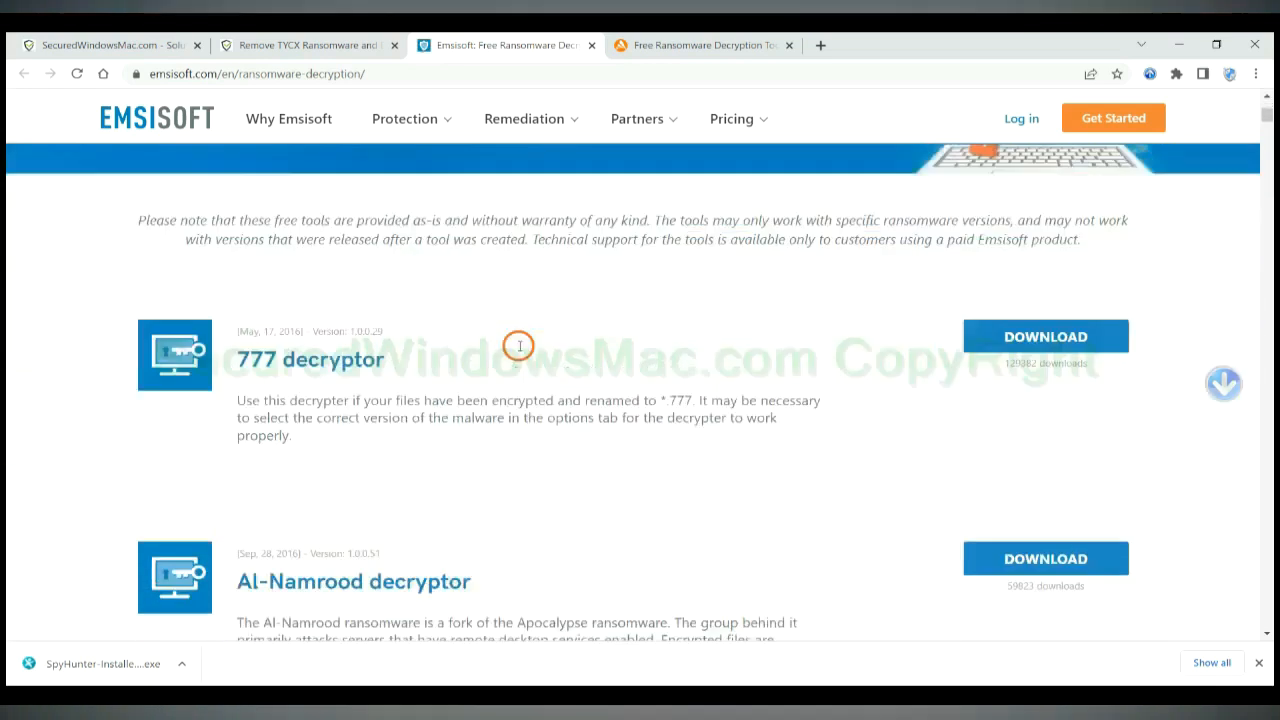
pyautogui.scroll(-3)
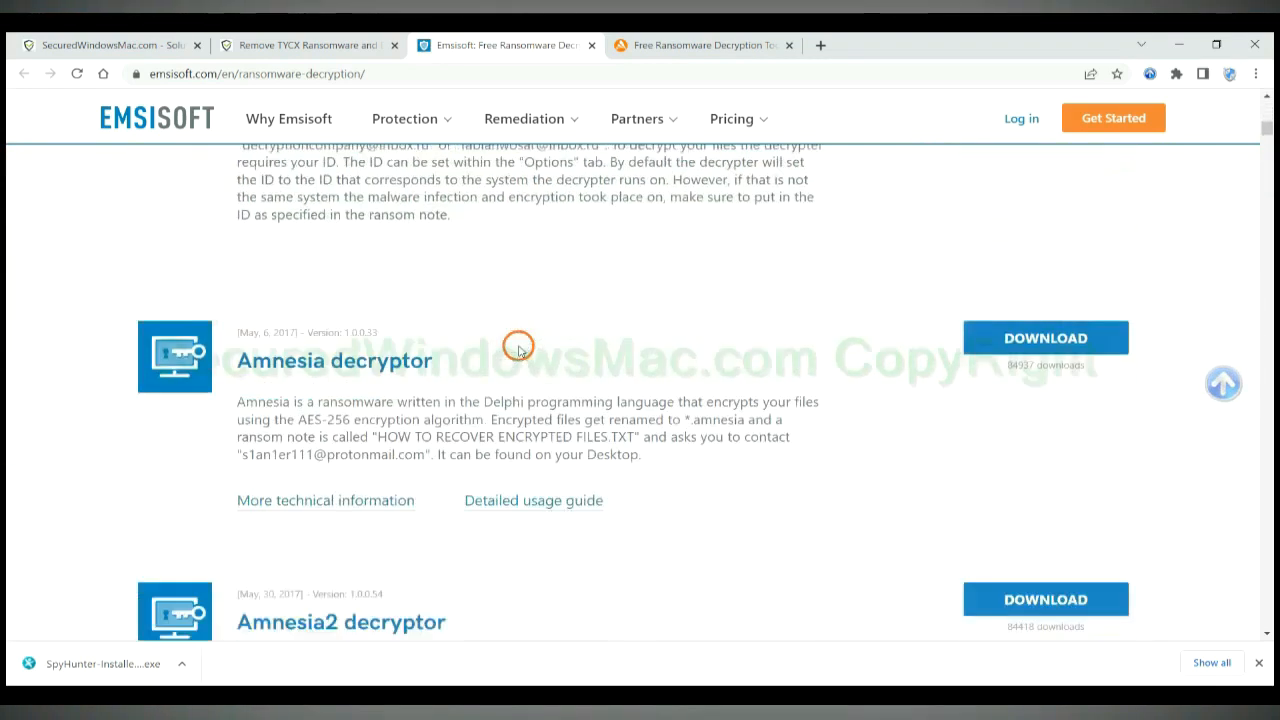
pyautogui.click(116, 44)
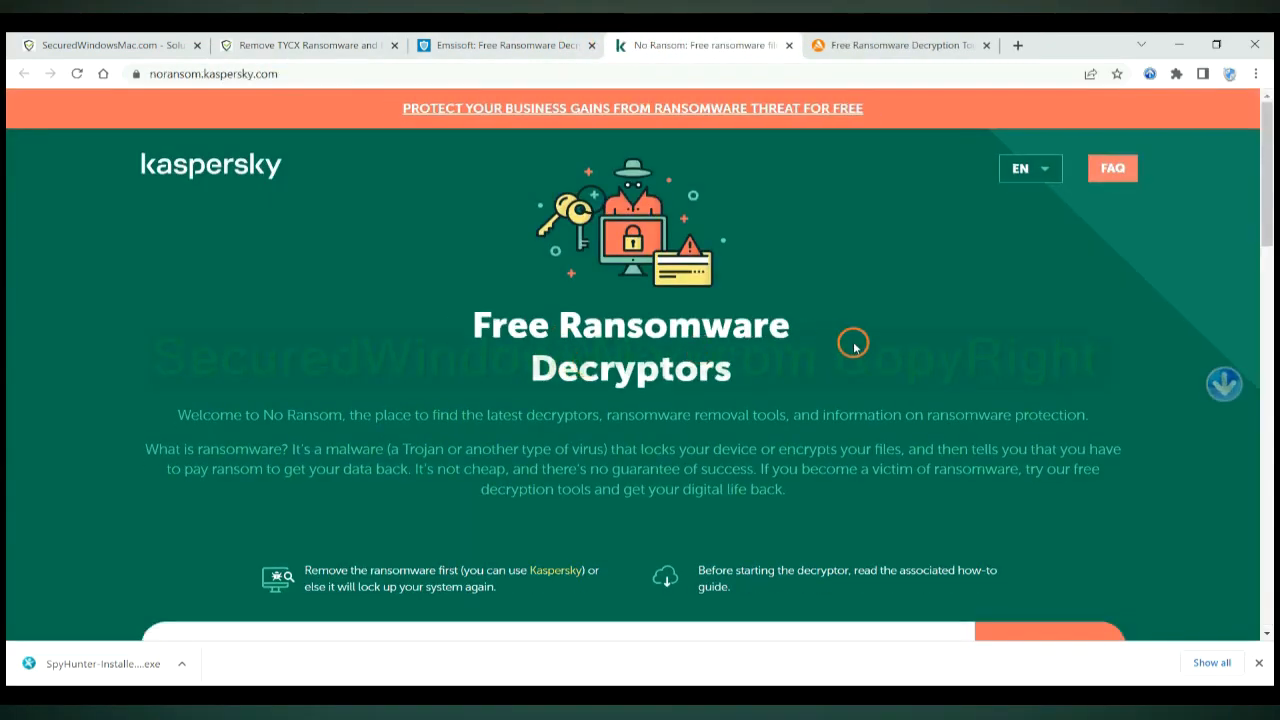
# Search Kaspersky's No Ransom decryptors for 'djvu'
pyautogui.scroll(-3)
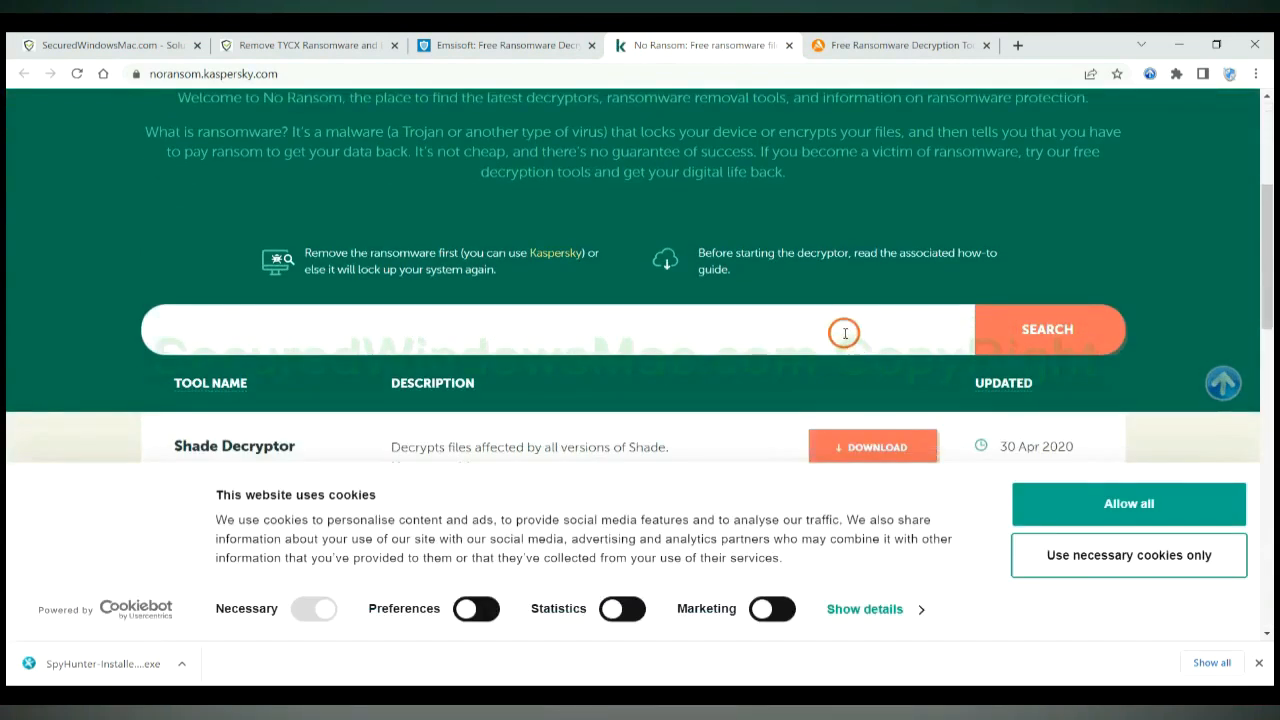
pyautogui.write('djvu')
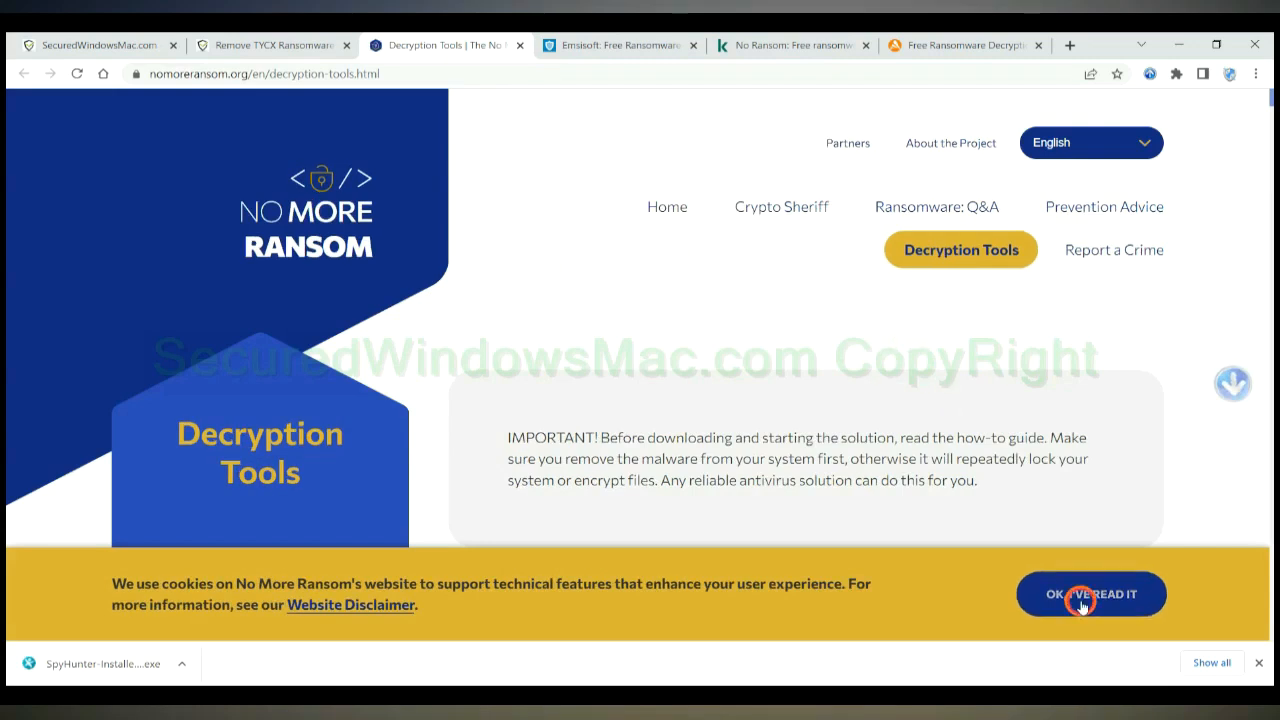
# Accept No More Ransom's cookie notice and search its decryption tools for 'stop'
pyautogui.click(1092, 592)
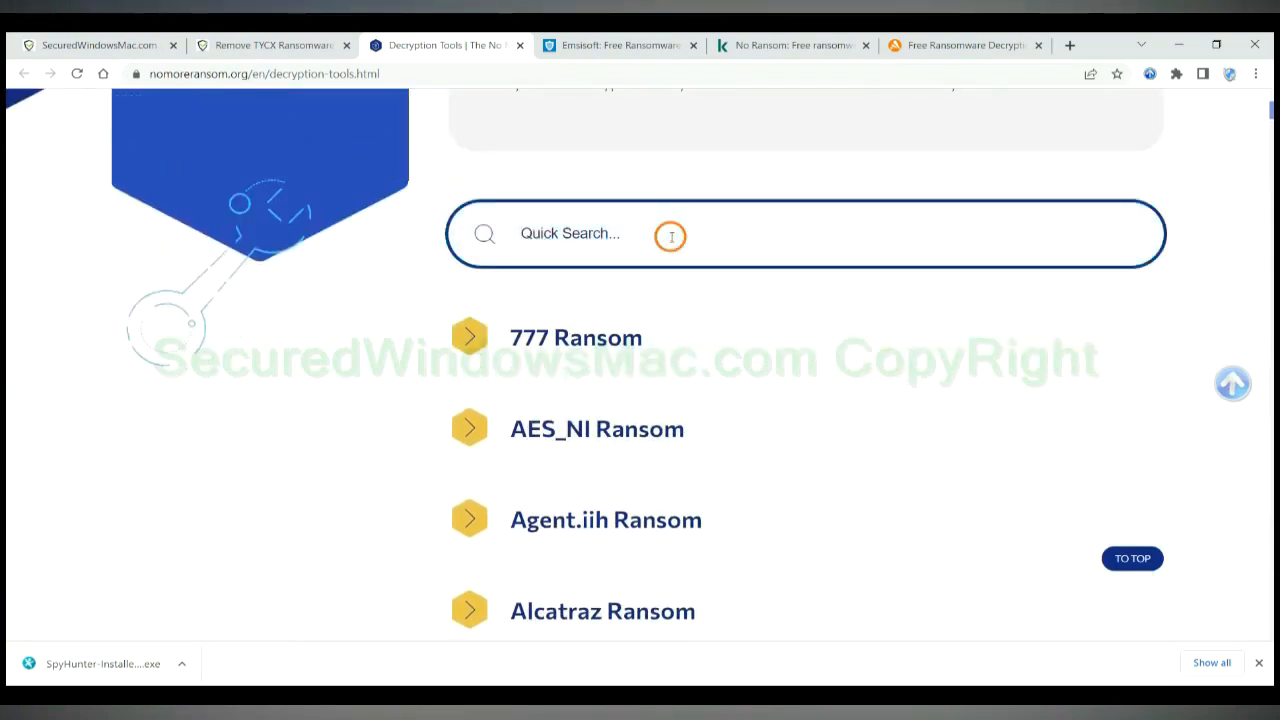
pyautogui.write('stop')
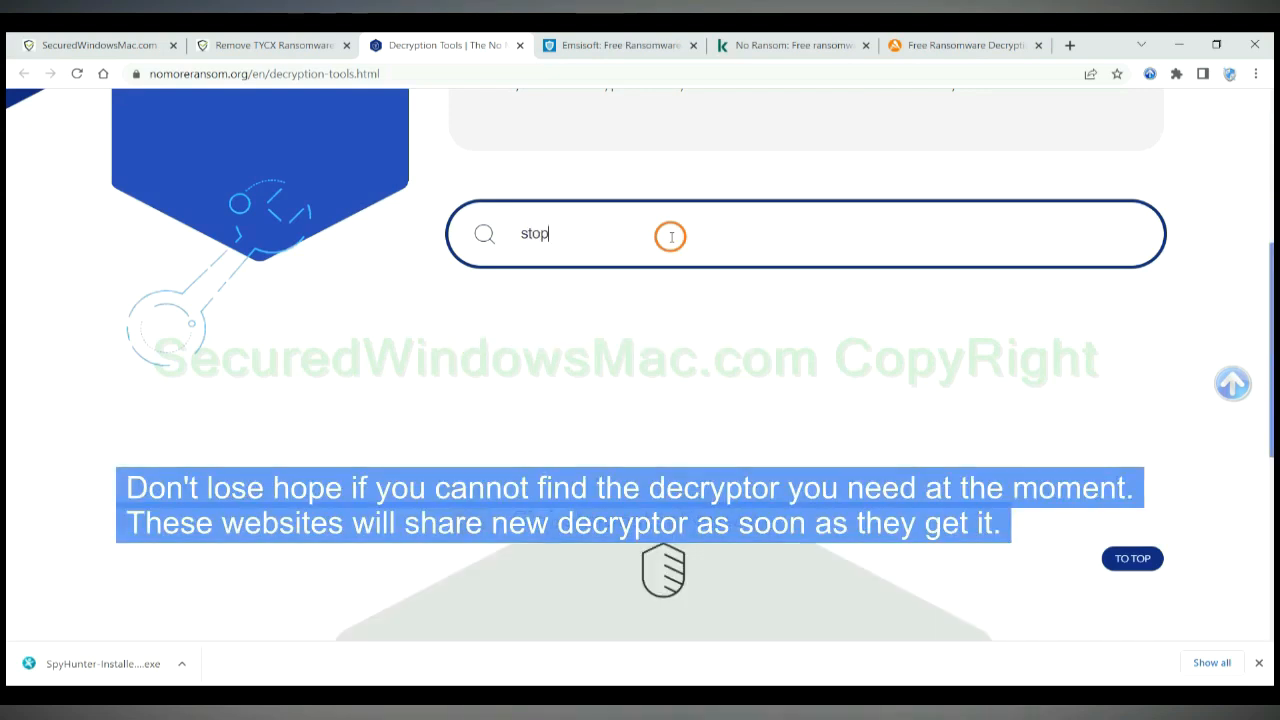